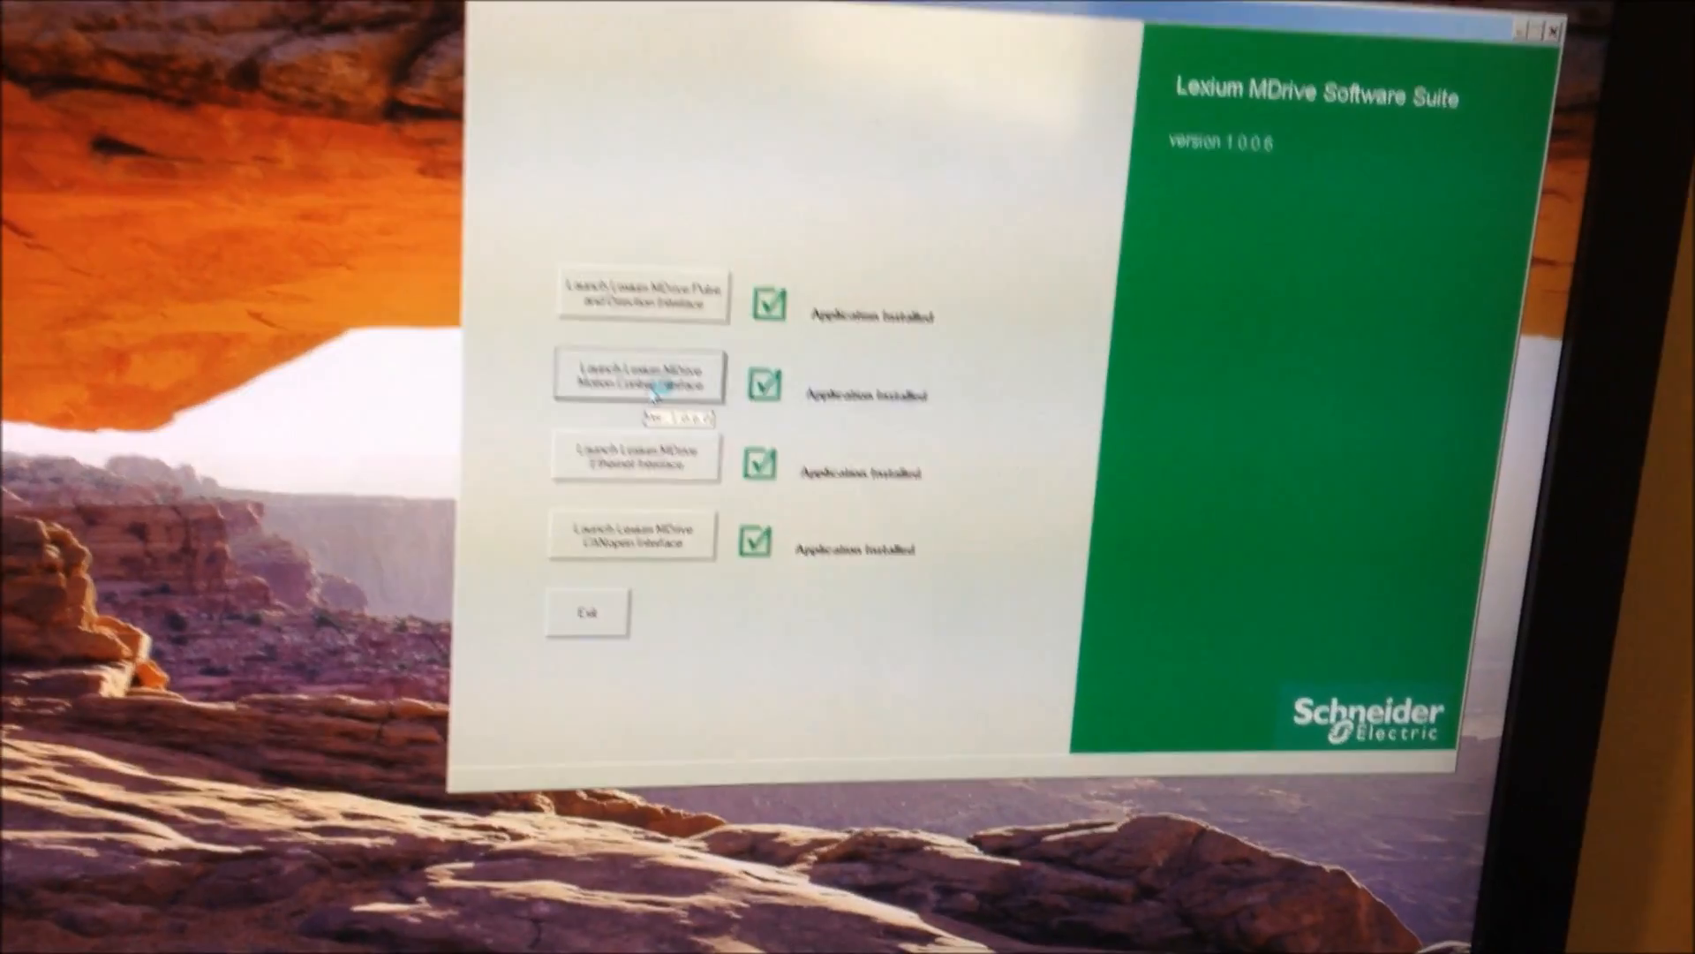
Launch the Motion Control Interface and acknowledge the IOException file-access error.
left_click(637, 374)
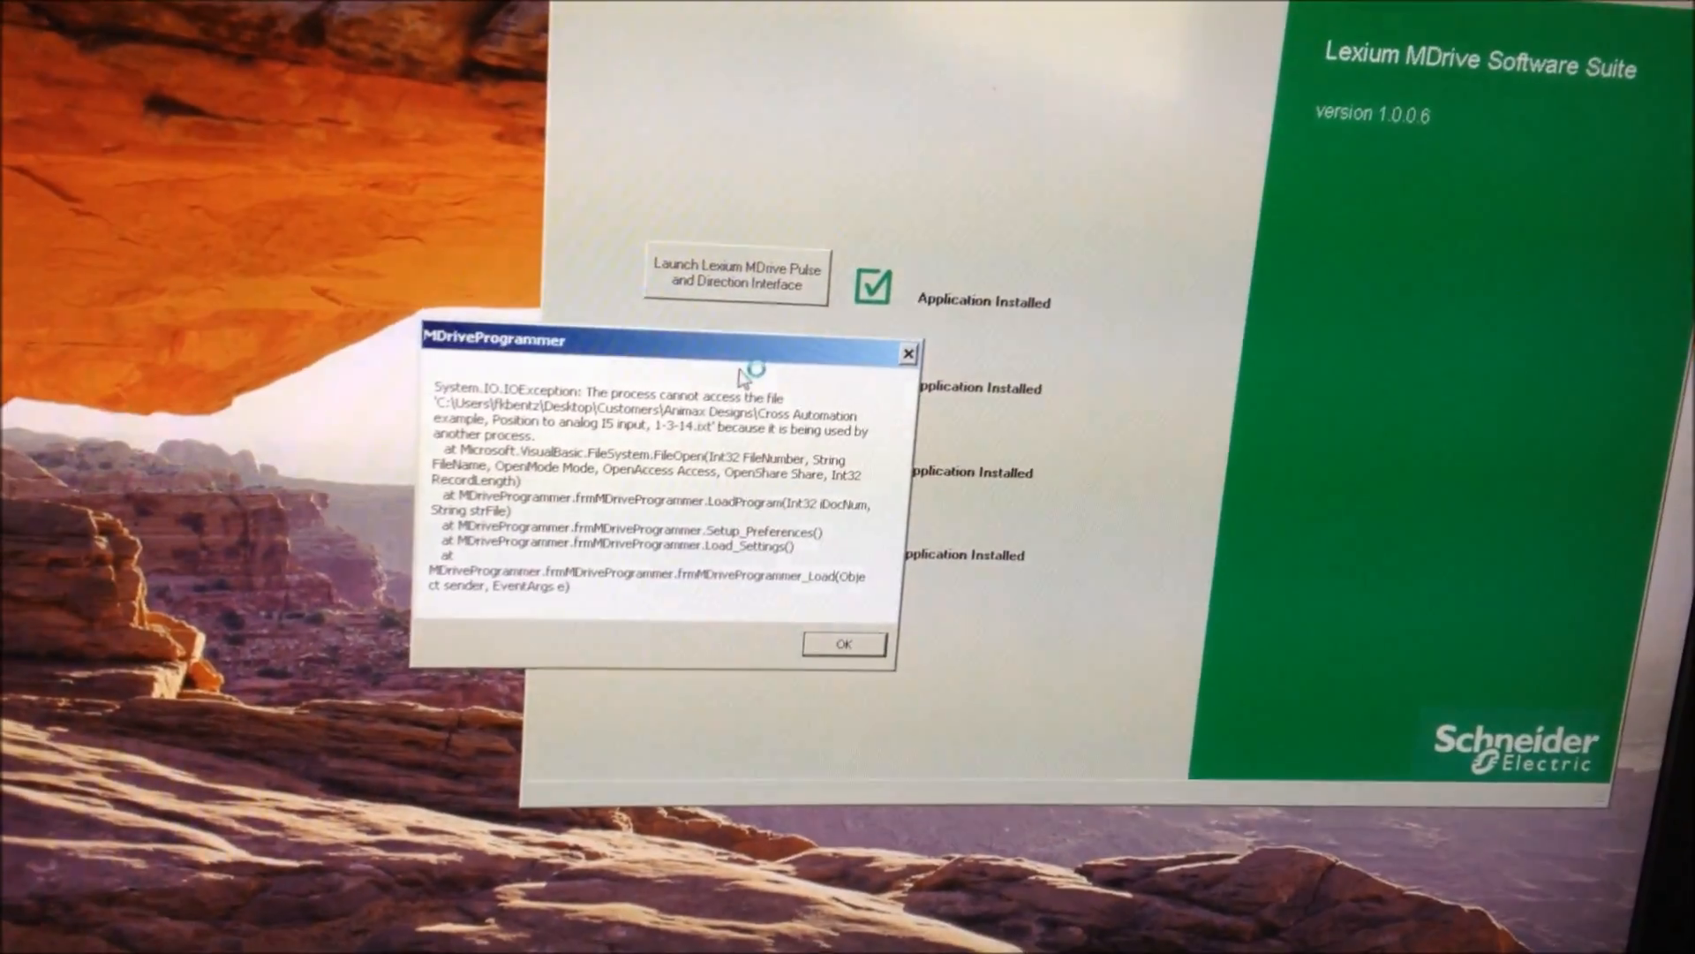
left_click(844, 643)
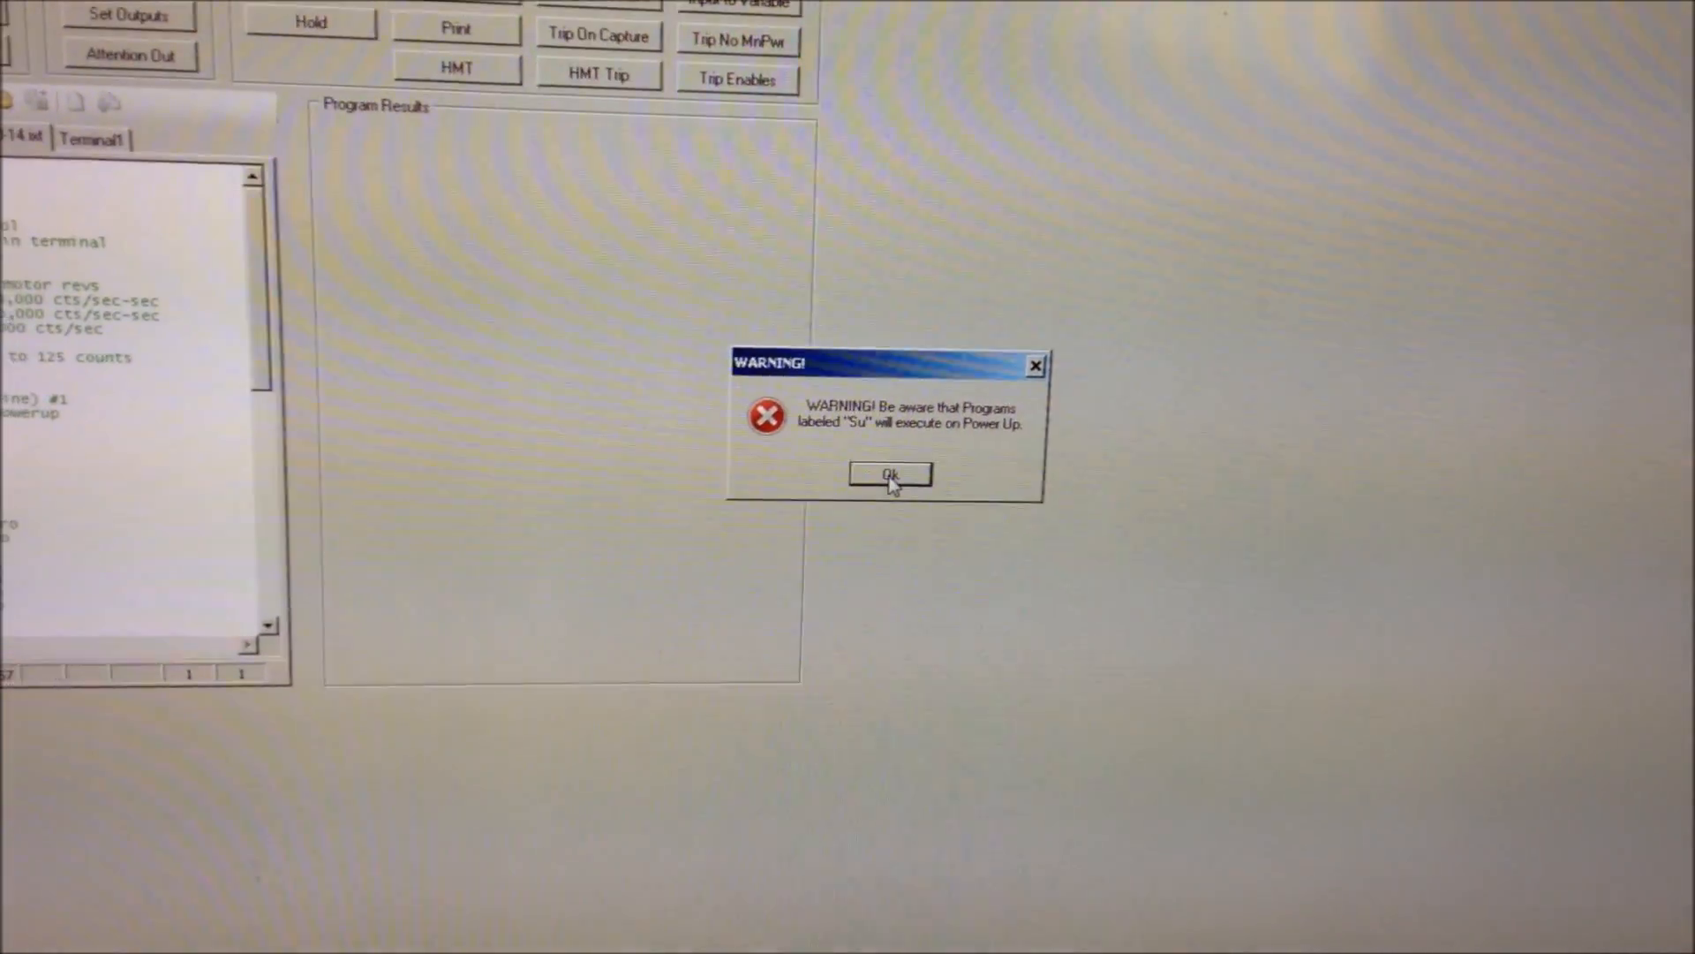
Acknowledge the warning about Su-labelled programs executing on power up.
left_click(890, 475)
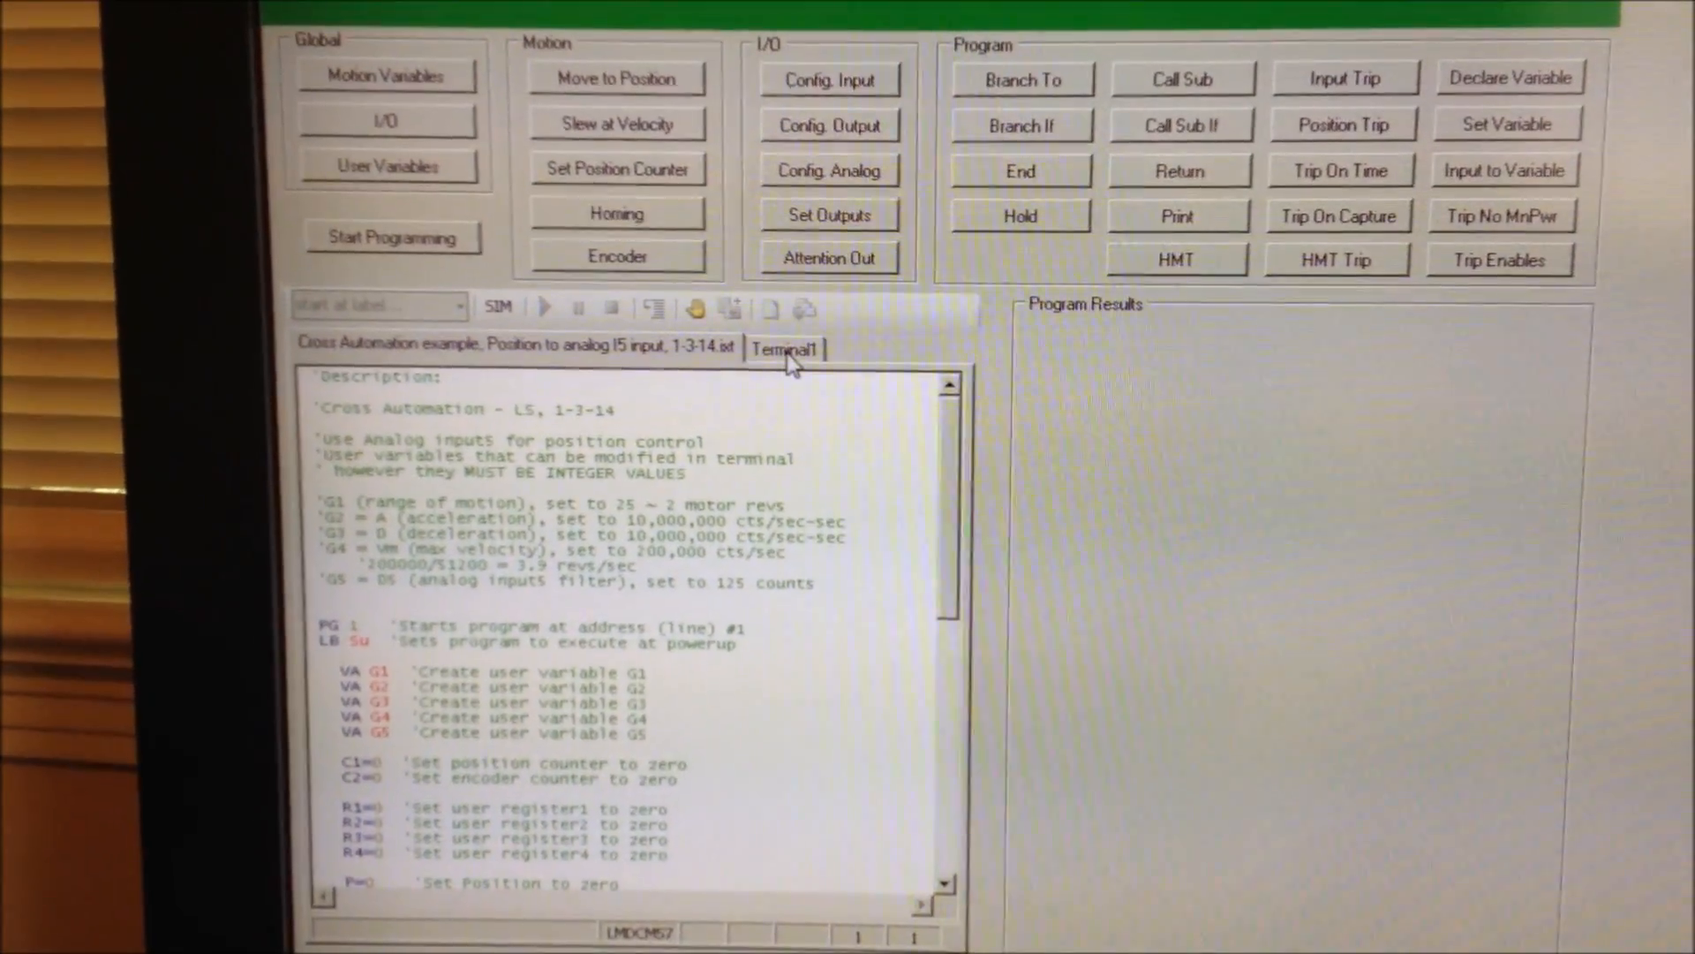
In Terminal1, query the unit with LMDx Info (PR VR, PR PN, PR SN) for firmware, model and serial.
left_click(784, 348)
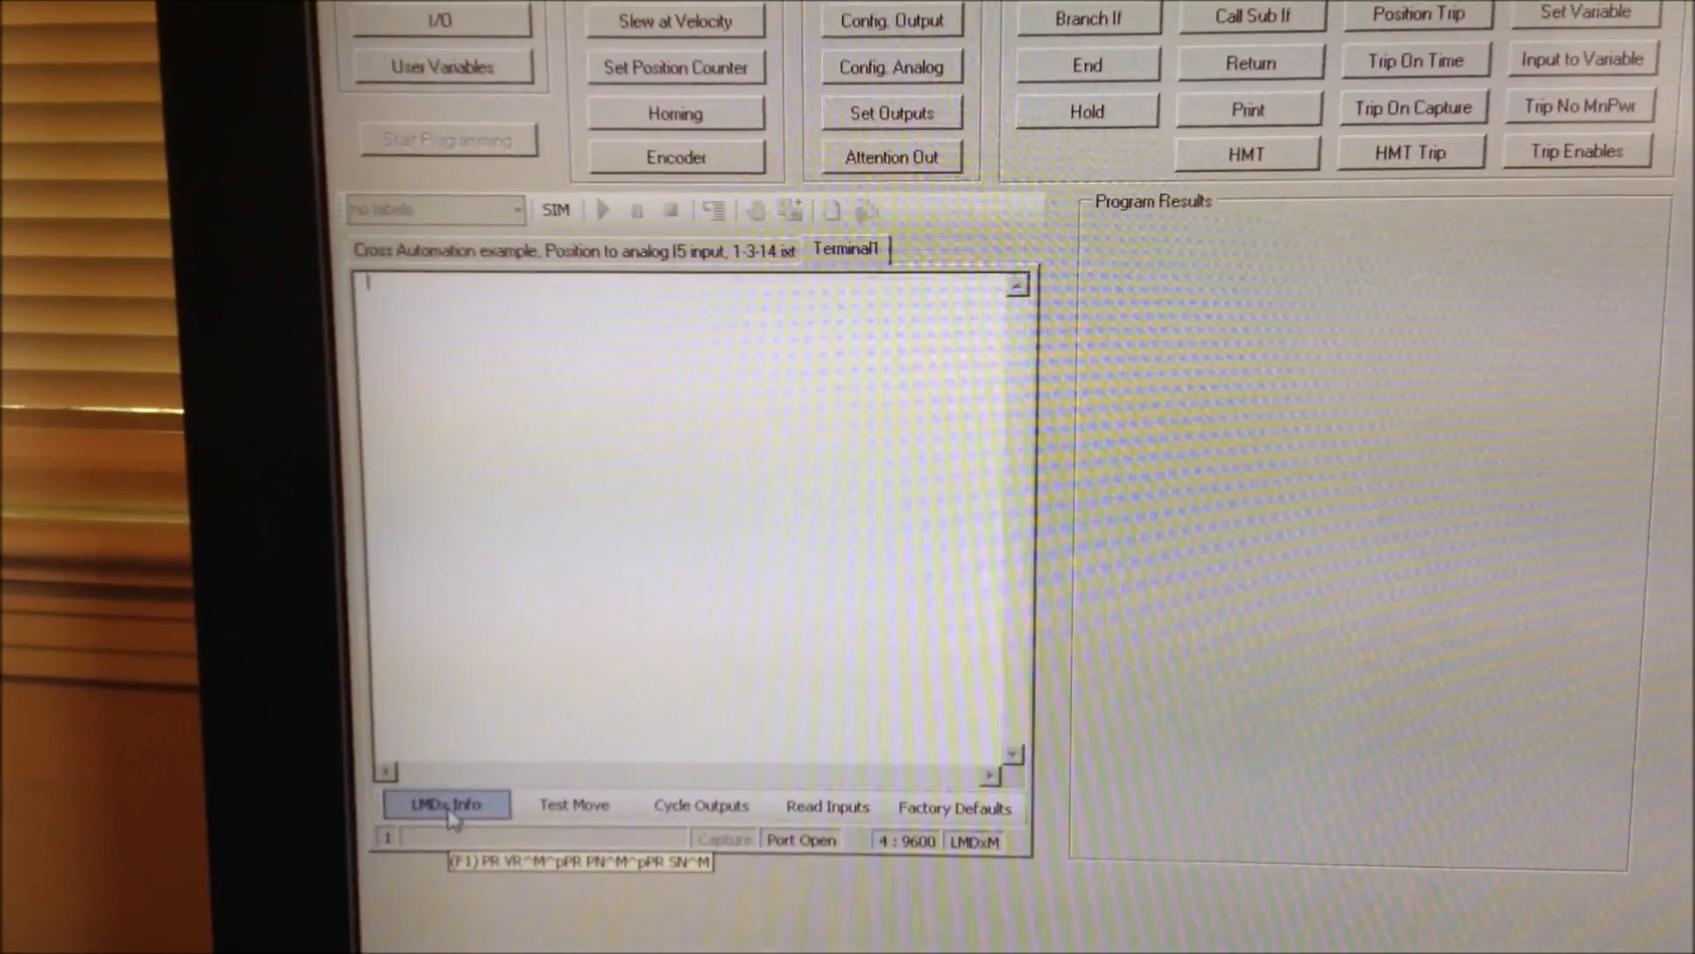
left_click(445, 804)
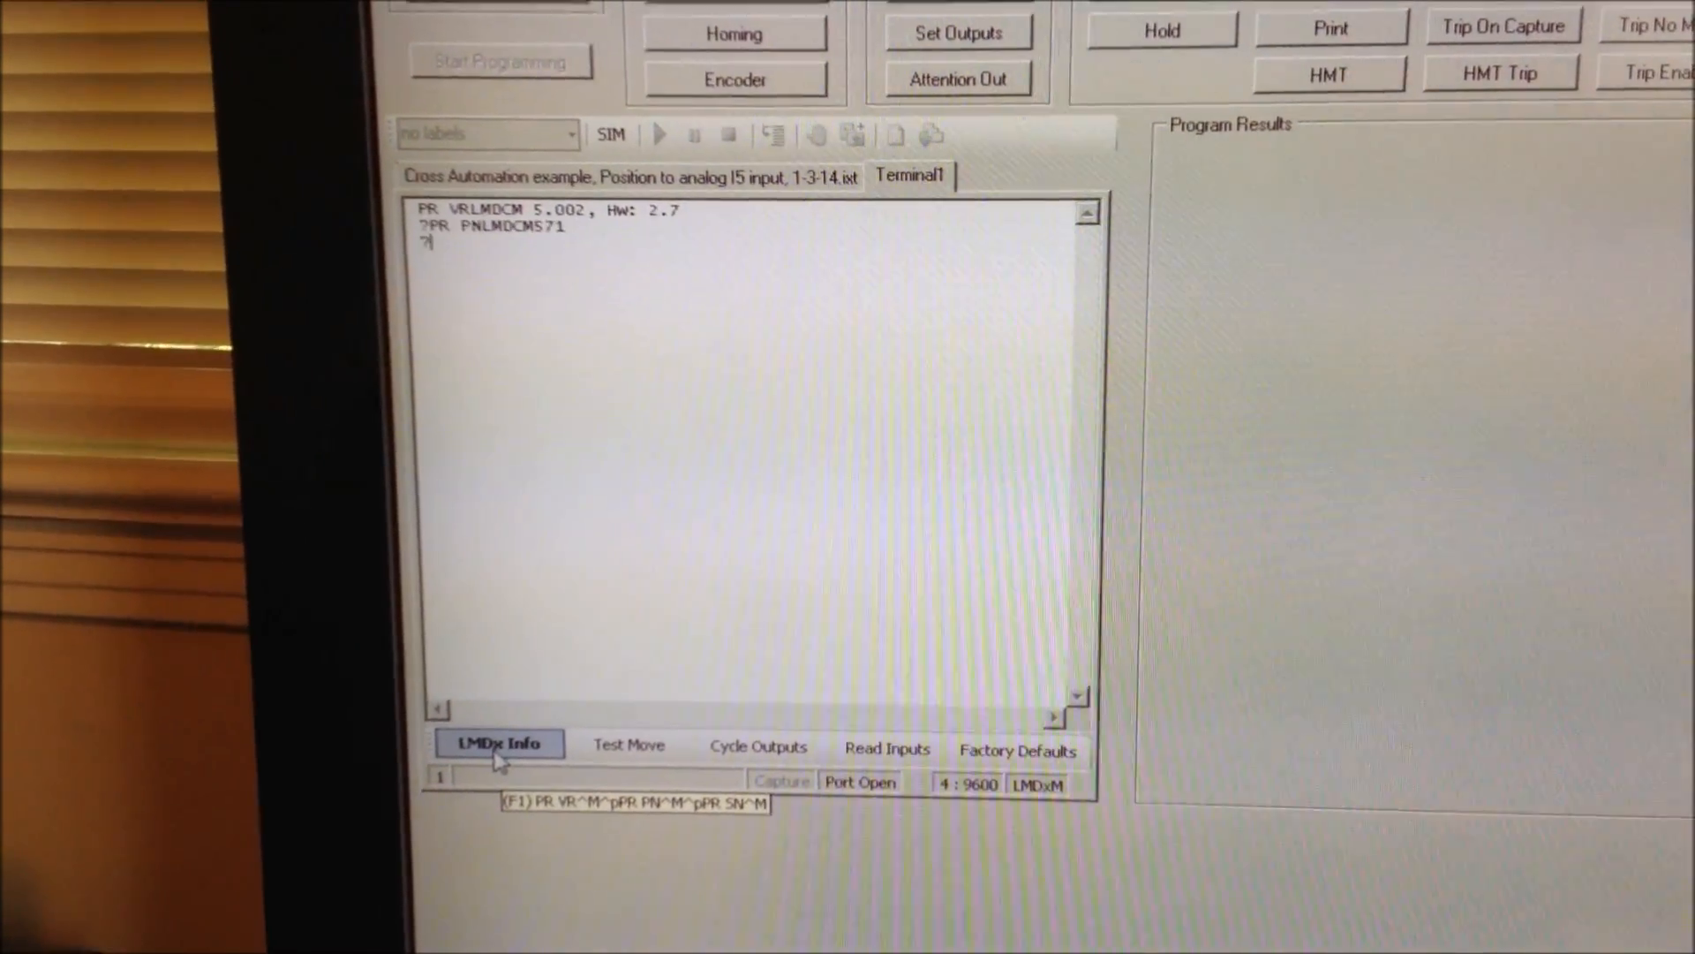
left_click(498, 744)
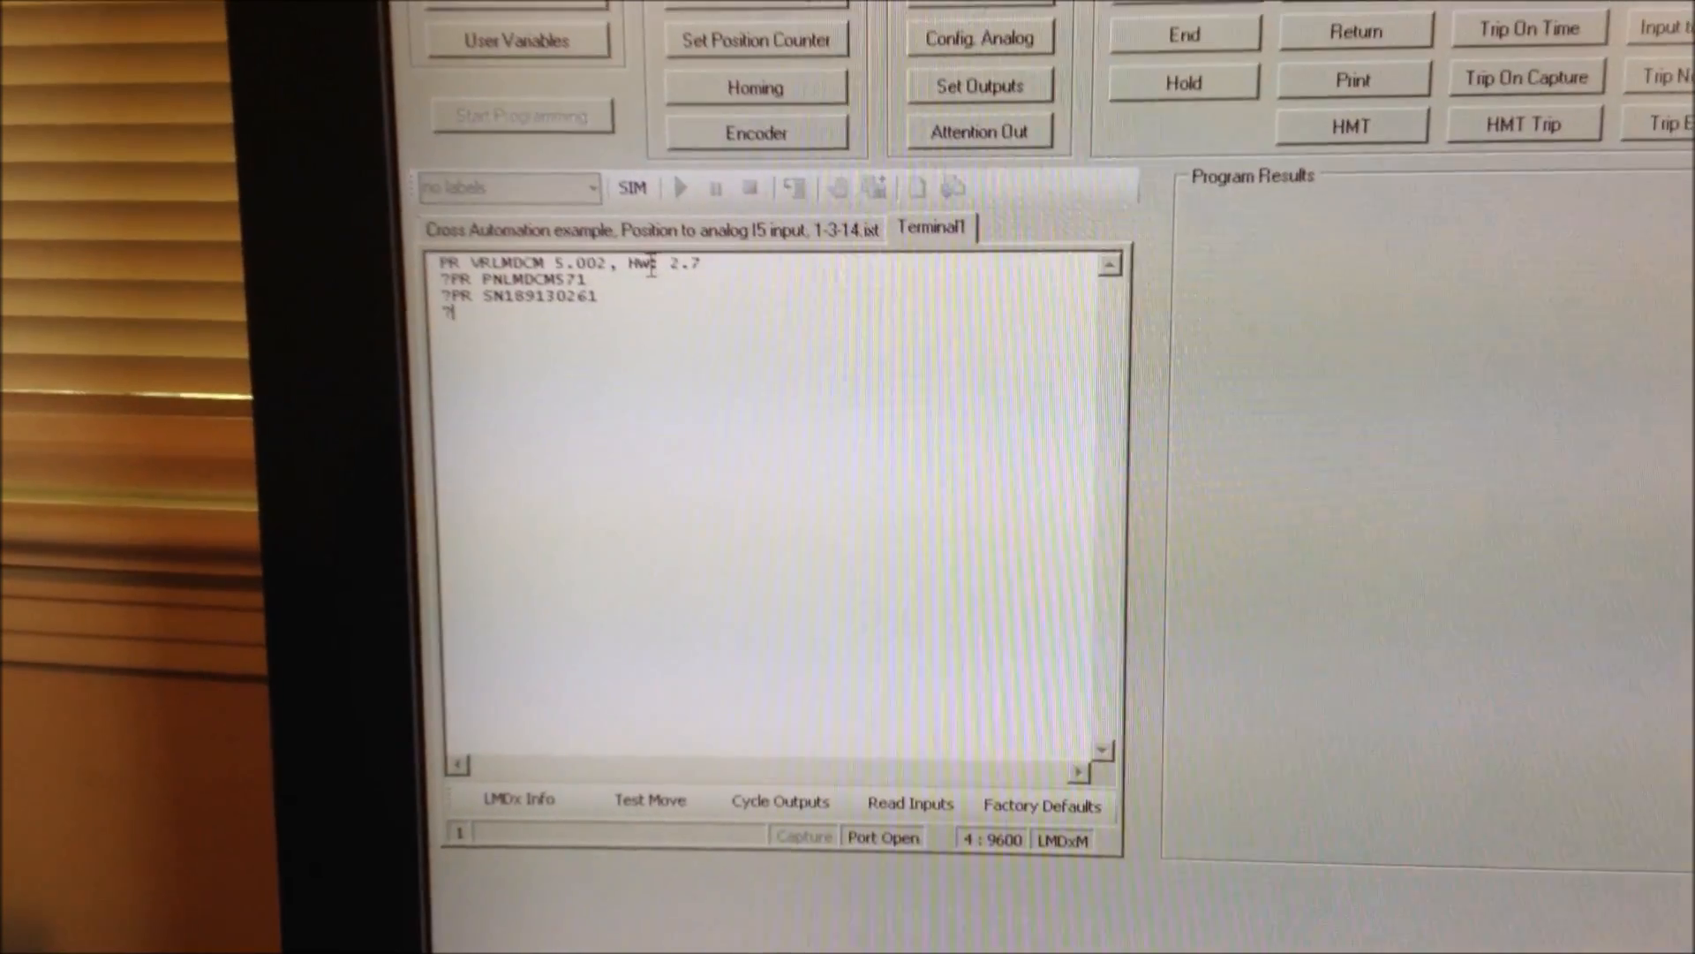